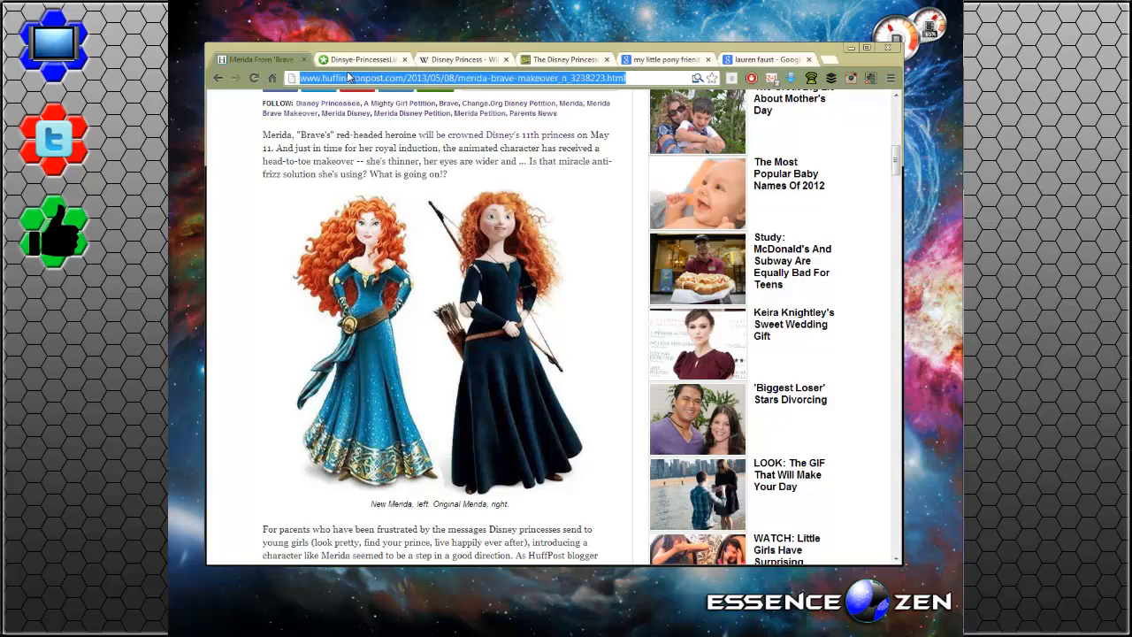
{"action": "mouse_move", "coordinate": [500, 188]}
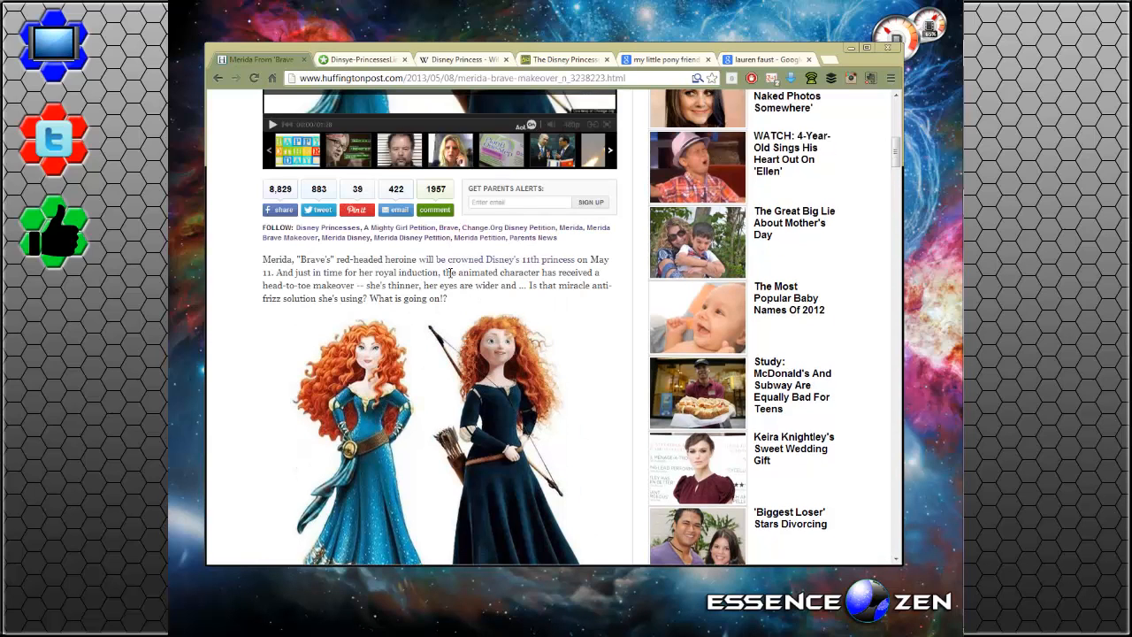
{"action": "mouse_move", "coordinate": [251, 279]}
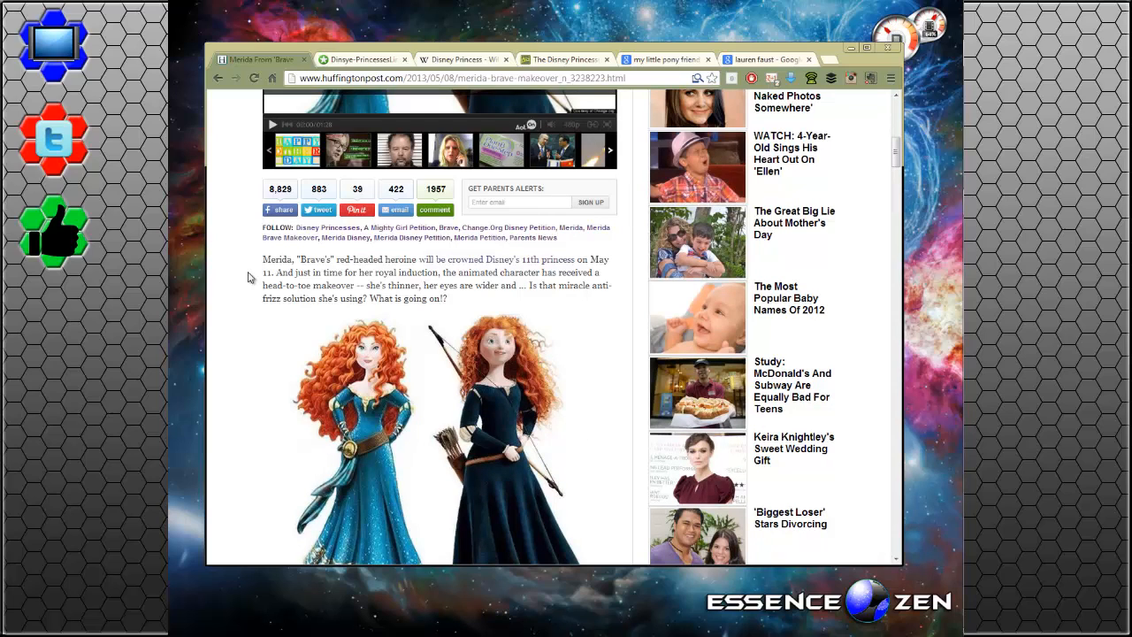
Scroll down to the new-versus-original Merida comparison image and feminist-princess paragraph
{"action": "scroll", "scroll_direction": "down", "scroll_amount": 3}
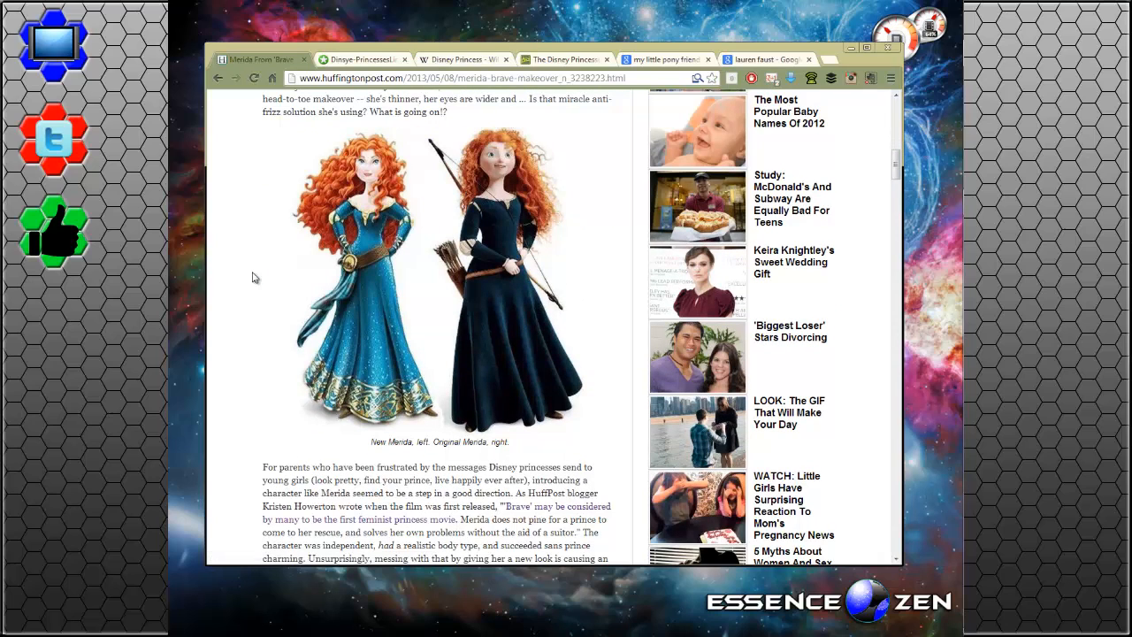
{"action": "mouse_move", "coordinate": [571, 171]}
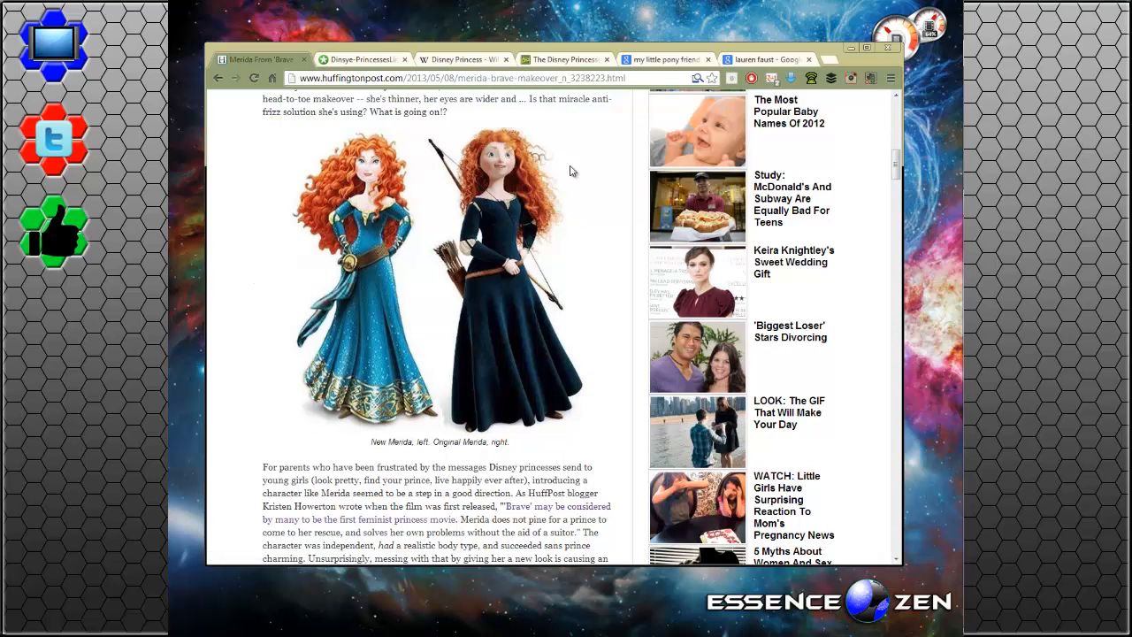
{"action": "mouse_move", "coordinate": [387, 224]}
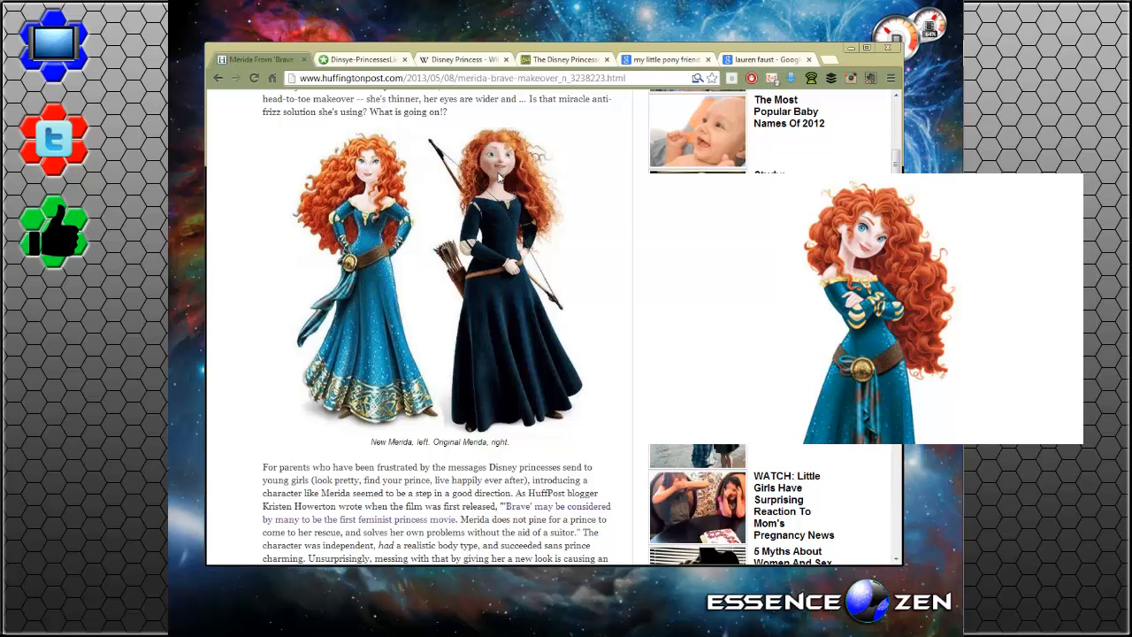
{"action": "mouse_move", "coordinate": [480, 229]}
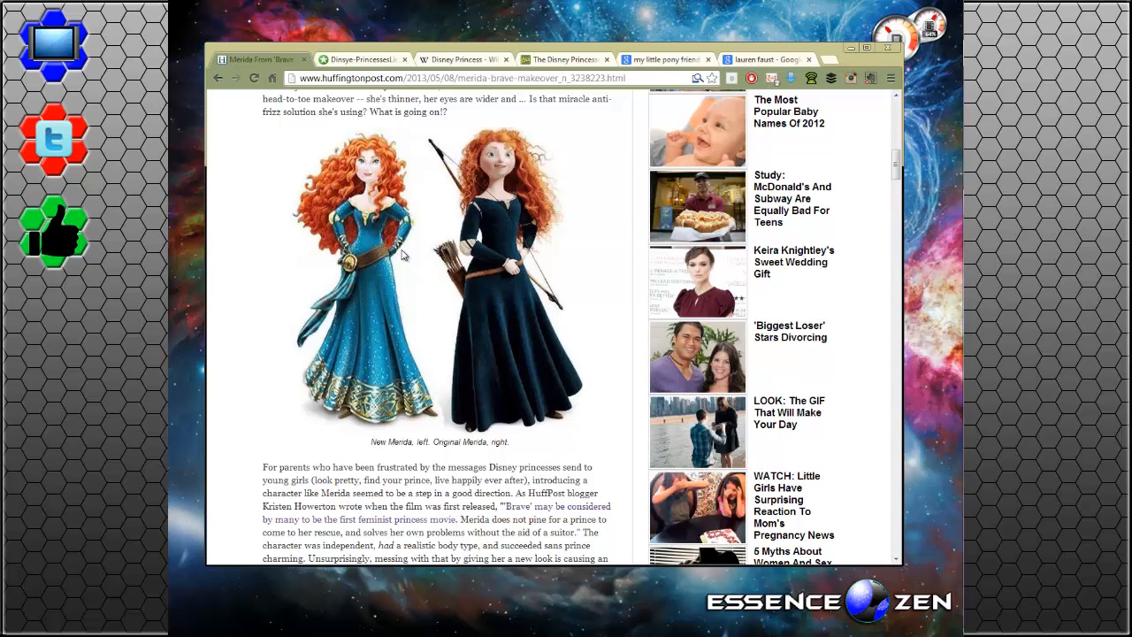
Scroll back up to the article's opening paragraph and the two-Merida comparison image
{"action": "scroll", "scroll_direction": "up", "scroll_amount": 3}
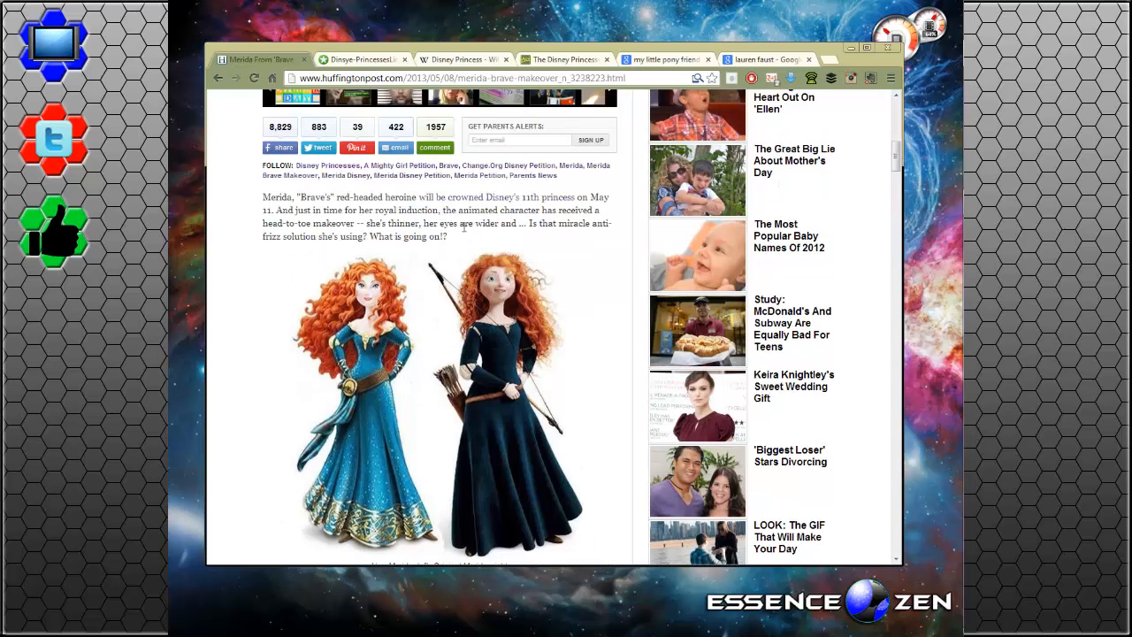
{"action": "scroll", "scroll_direction": "down", "scroll_amount": 3}
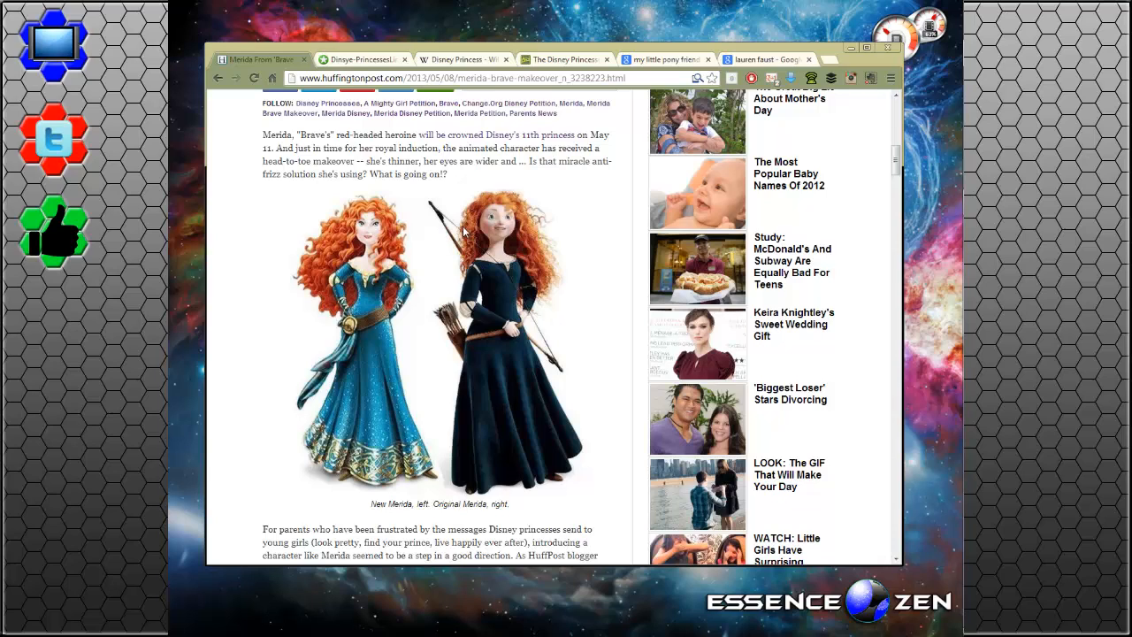
{"action": "mouse_move", "coordinate": [513, 255]}
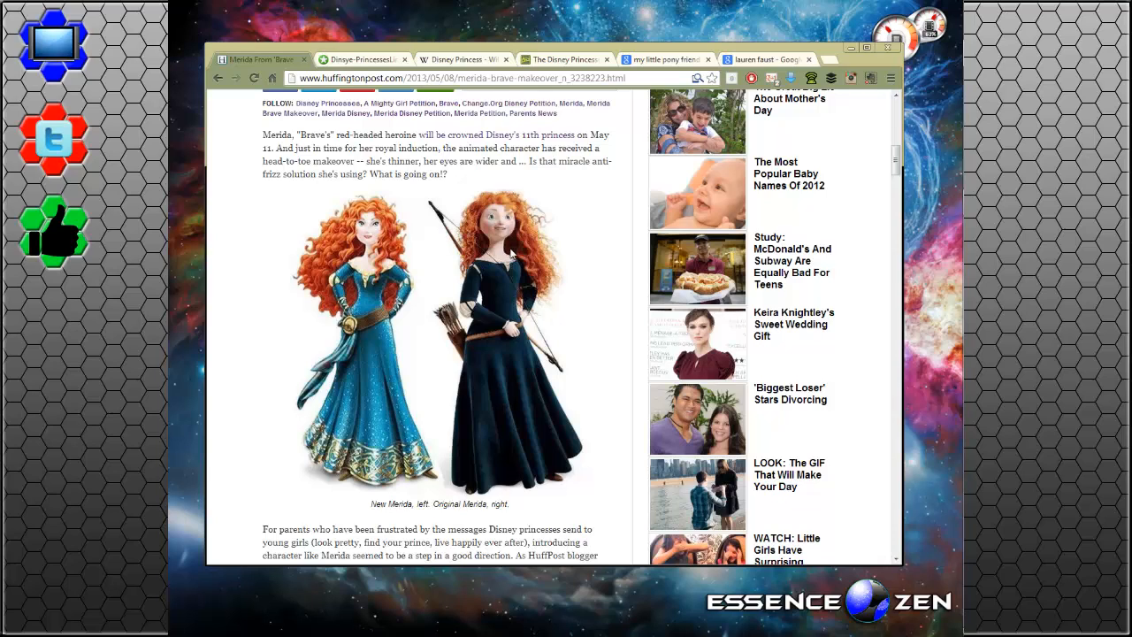
{"action": "mouse_move", "coordinate": [584, 213]}
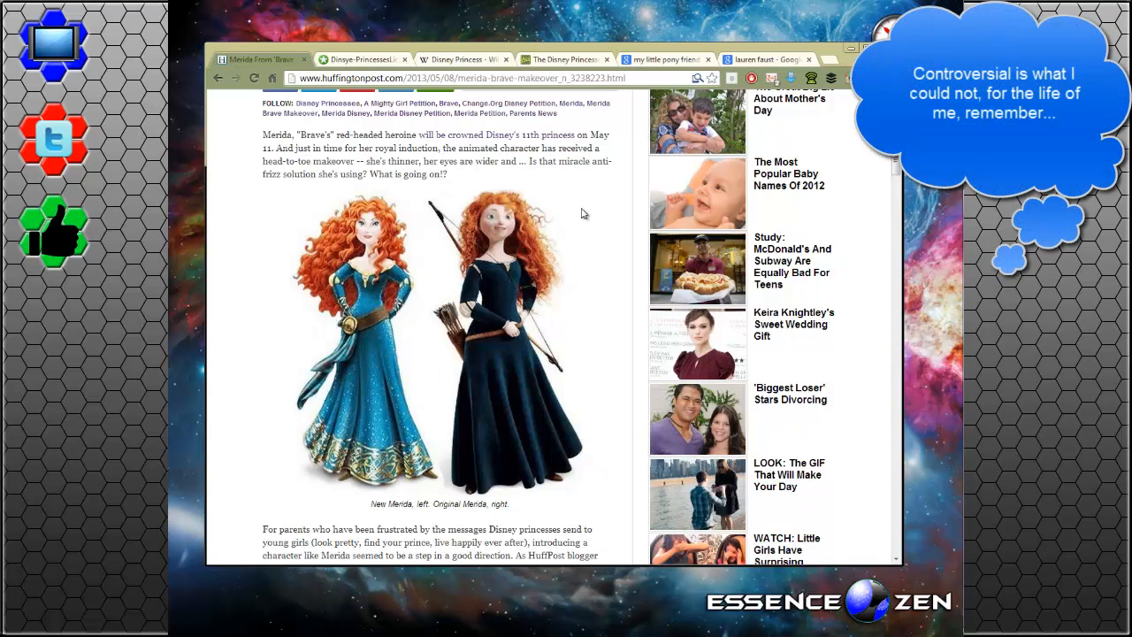
{"action": "mouse_move", "coordinate": [571, 208]}
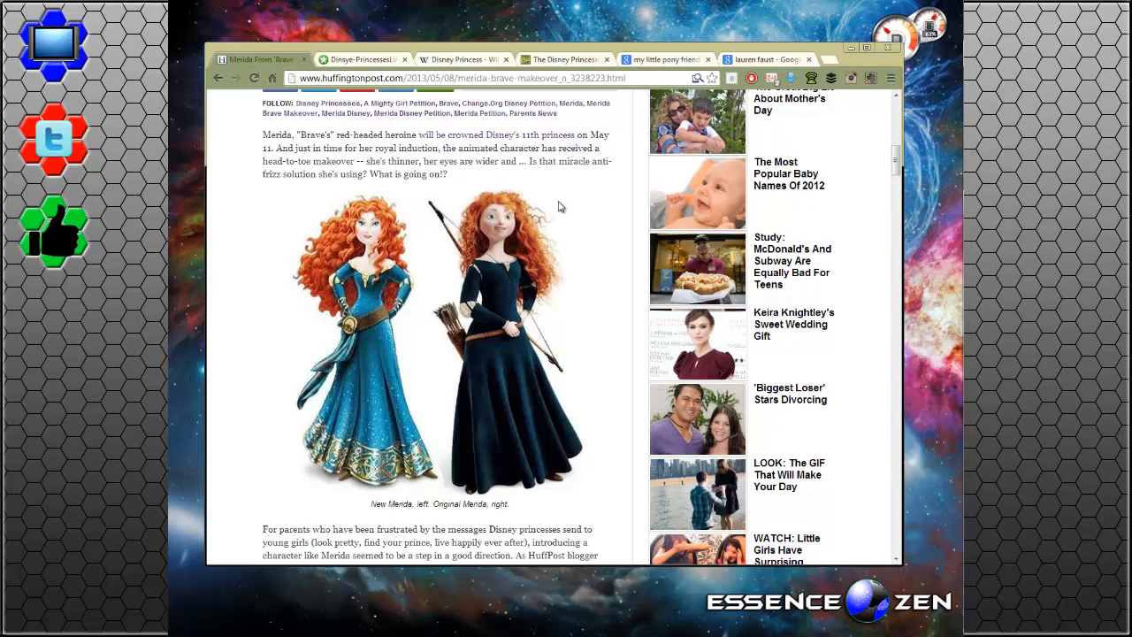
{"action": "mouse_move", "coordinate": [495, 245]}
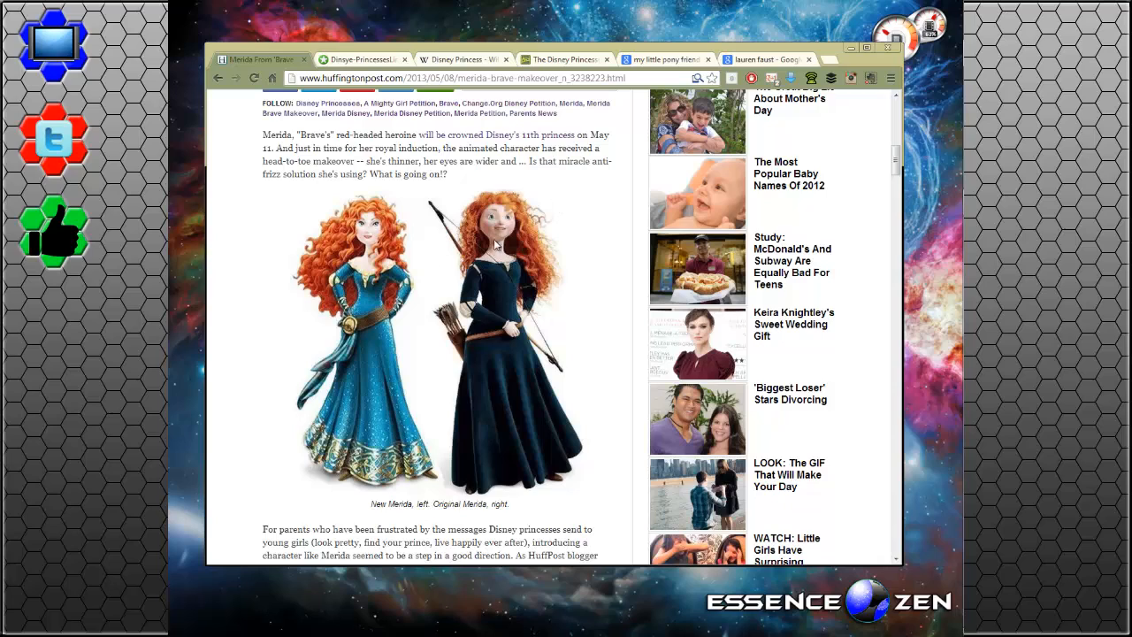
{"action": "mouse_move", "coordinate": [515, 186]}
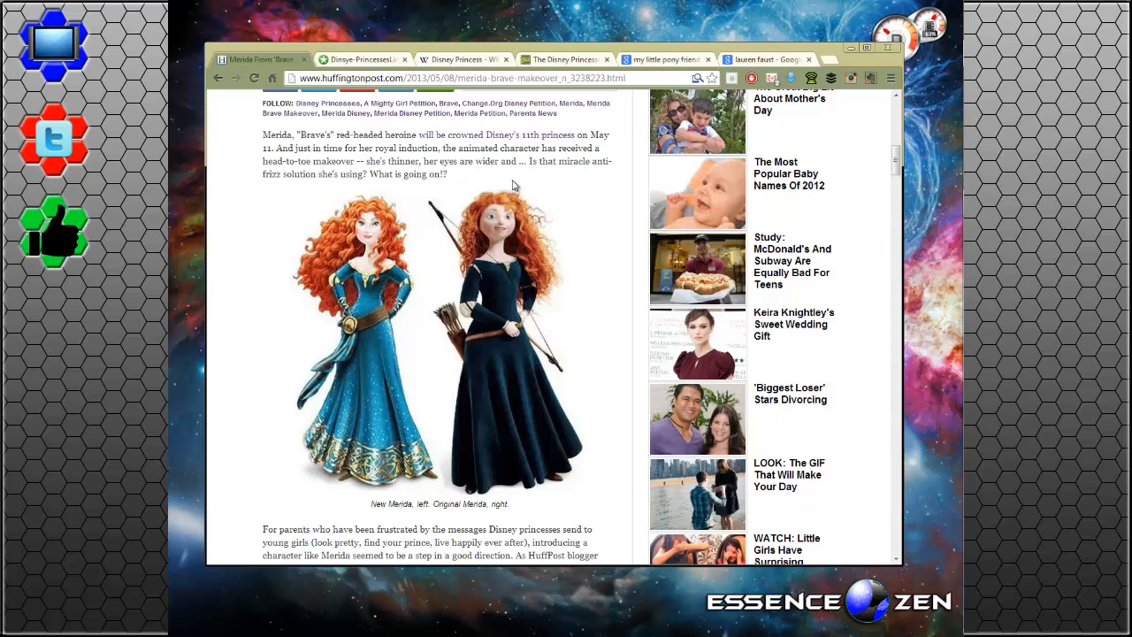
{"action": "mouse_move", "coordinate": [515, 186]}
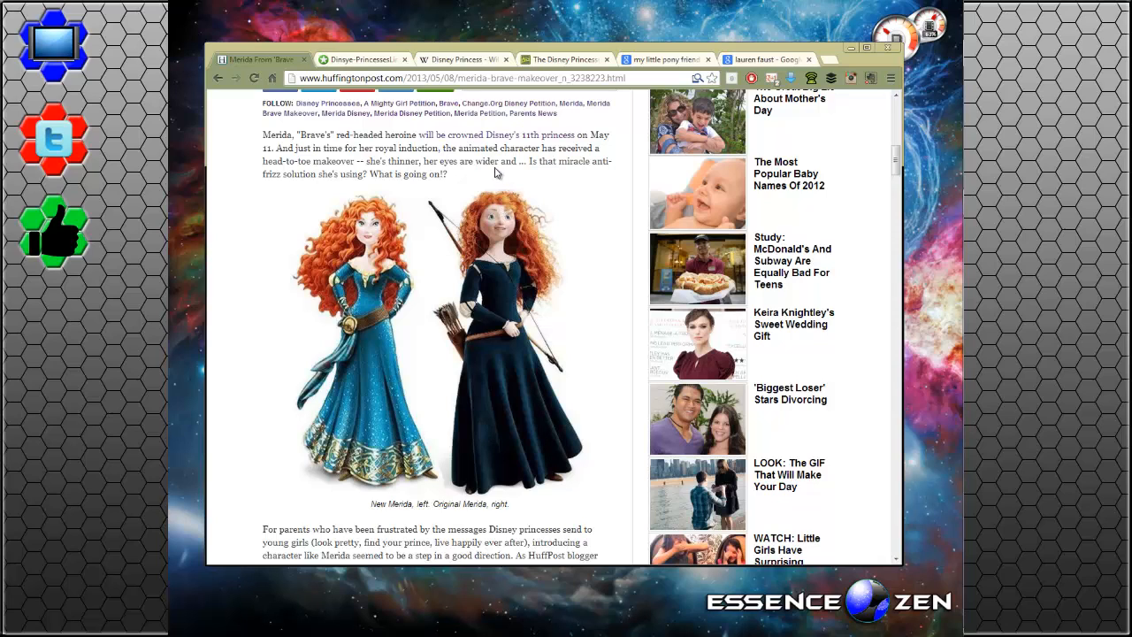
Scroll down to the blogger's quote calling Brave the first feminist princess movie
{"action": "scroll", "scroll_direction": "down", "scroll_amount": 3}
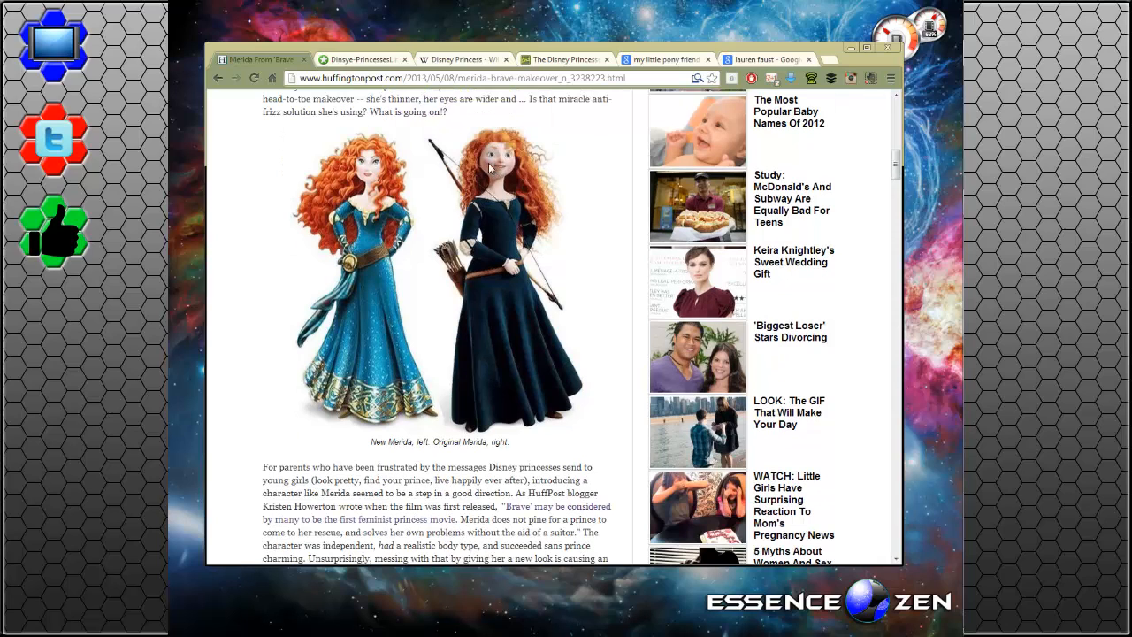
{"action": "mouse_move", "coordinate": [324, 170]}
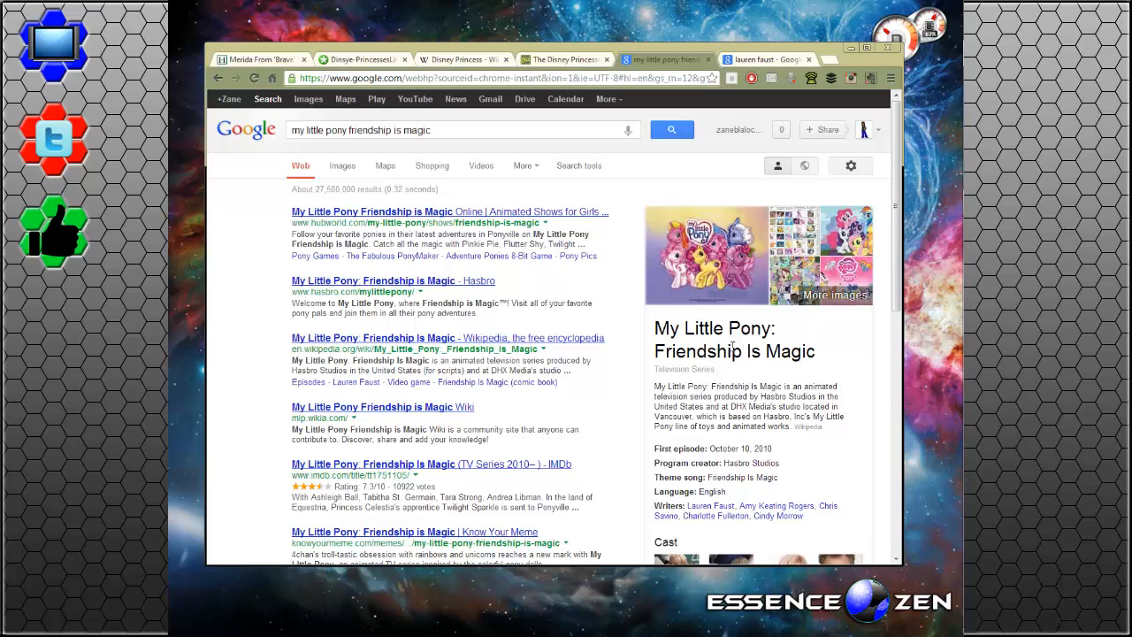
{"action": "mouse_move", "coordinate": [883, 31]}
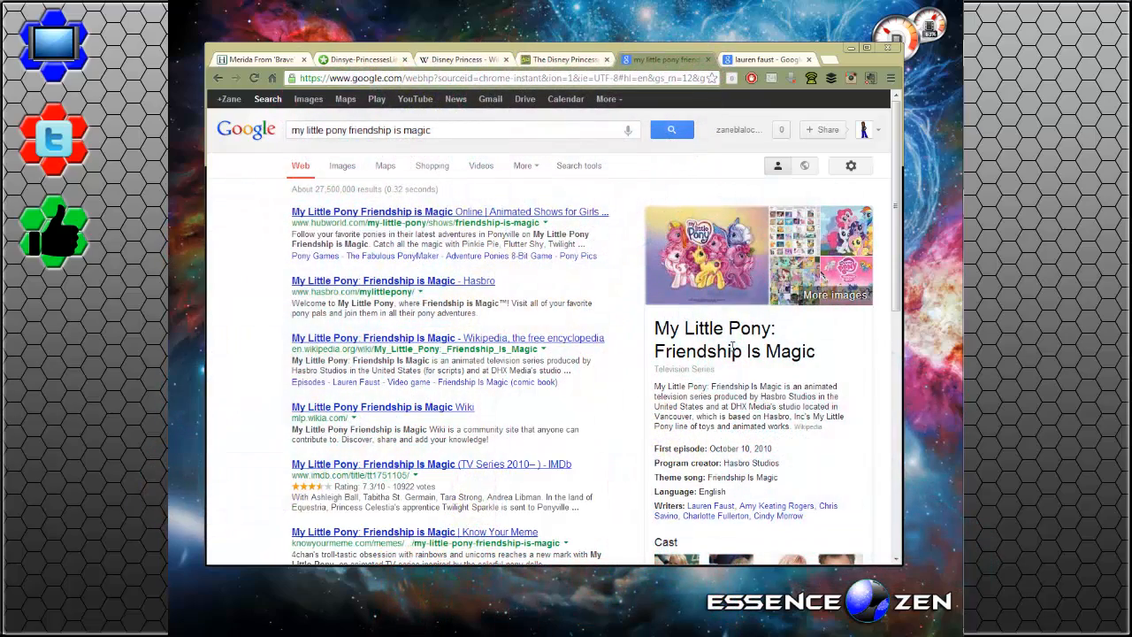
{"action": "mouse_move", "coordinate": [855, 324]}
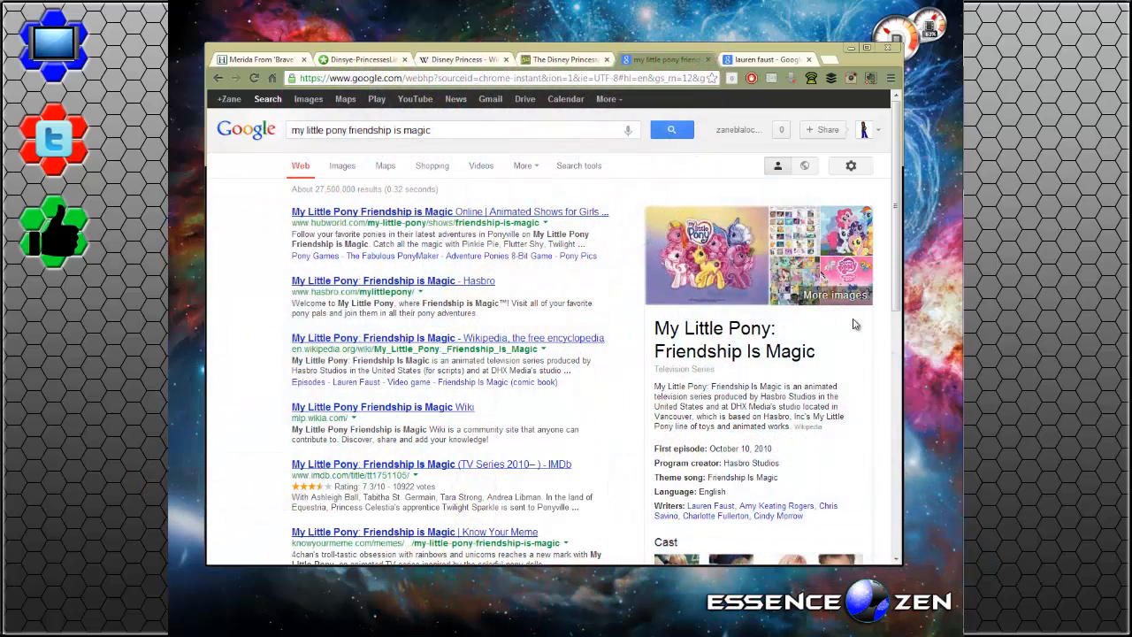
{"action": "mouse_move", "coordinate": [802, 377]}
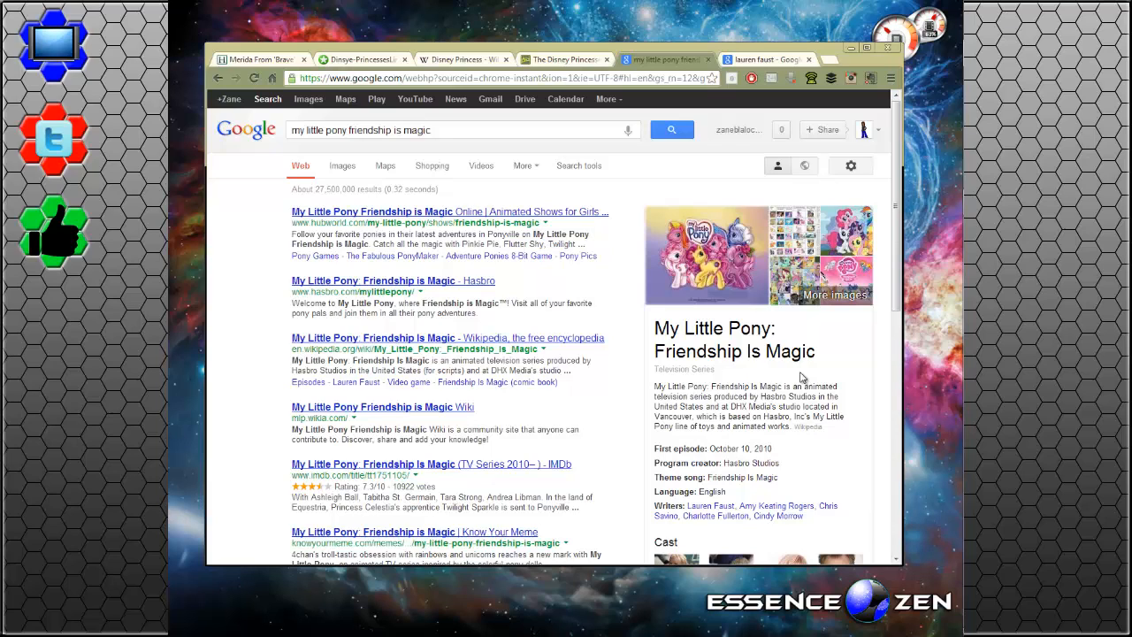
{"action": "mouse_move", "coordinate": [464, 60]}
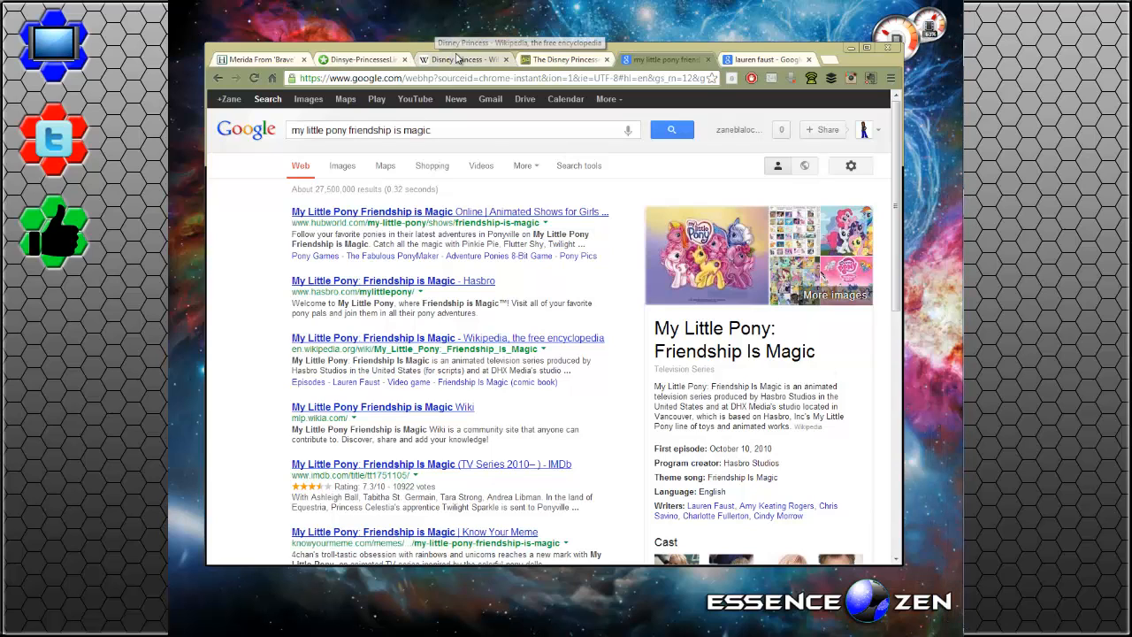
View the Fanpop princess lineup image, then switch to the deviantArt Disney Princesses gallery
{"action": "left_click", "coordinate": [361, 59]}
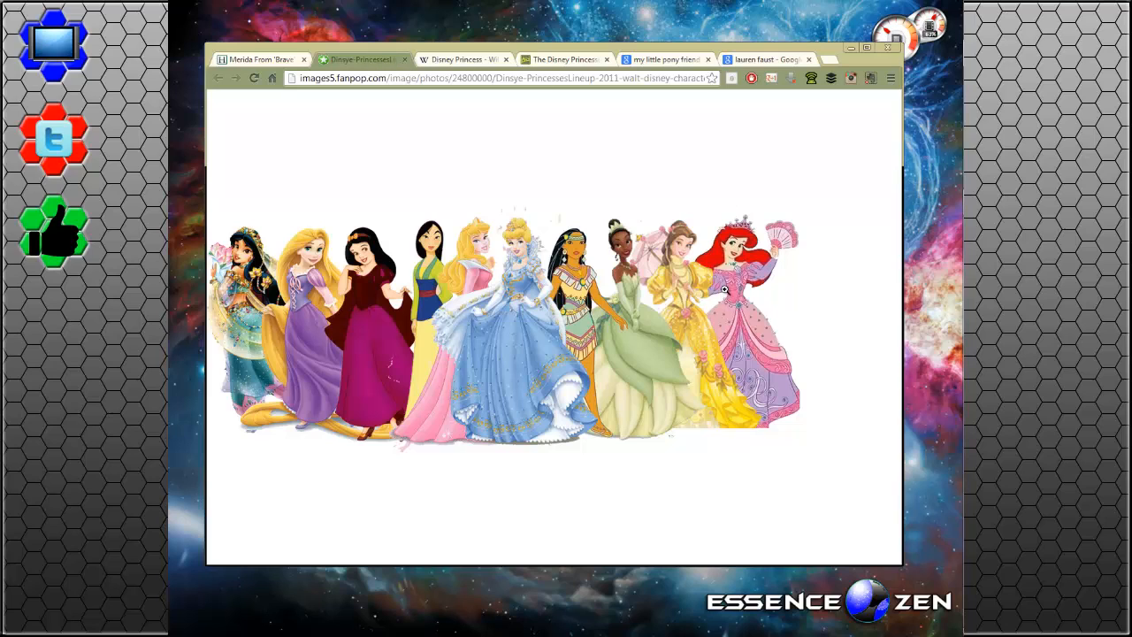
{"action": "mouse_move", "coordinate": [713, 277]}
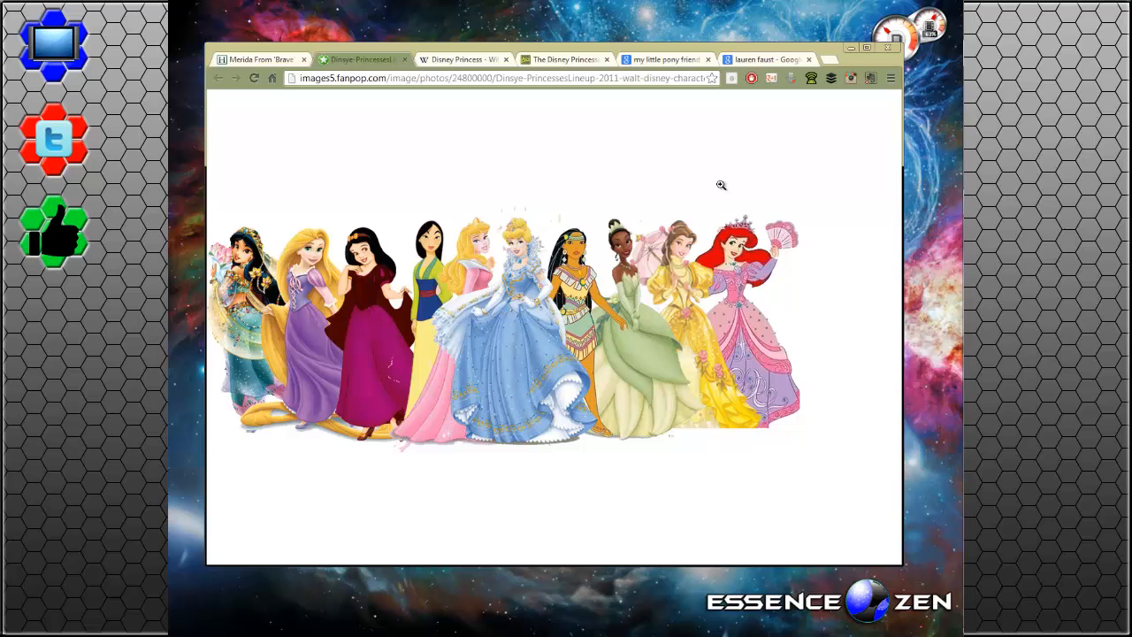
{"action": "mouse_move", "coordinate": [741, 212]}
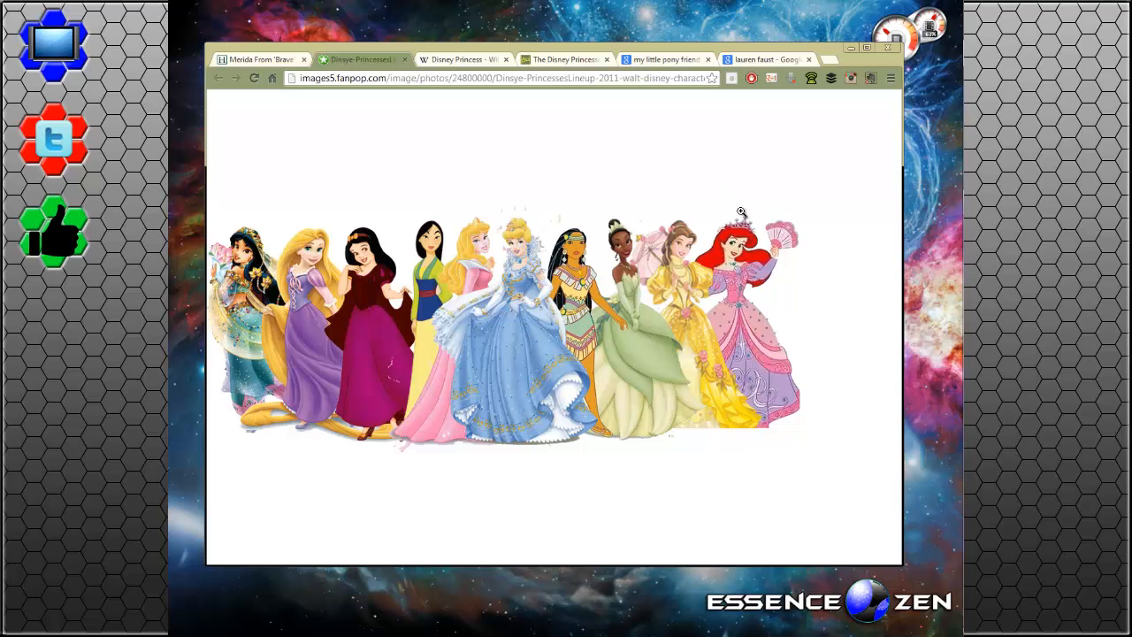
{"action": "mouse_move", "coordinate": [299, 273]}
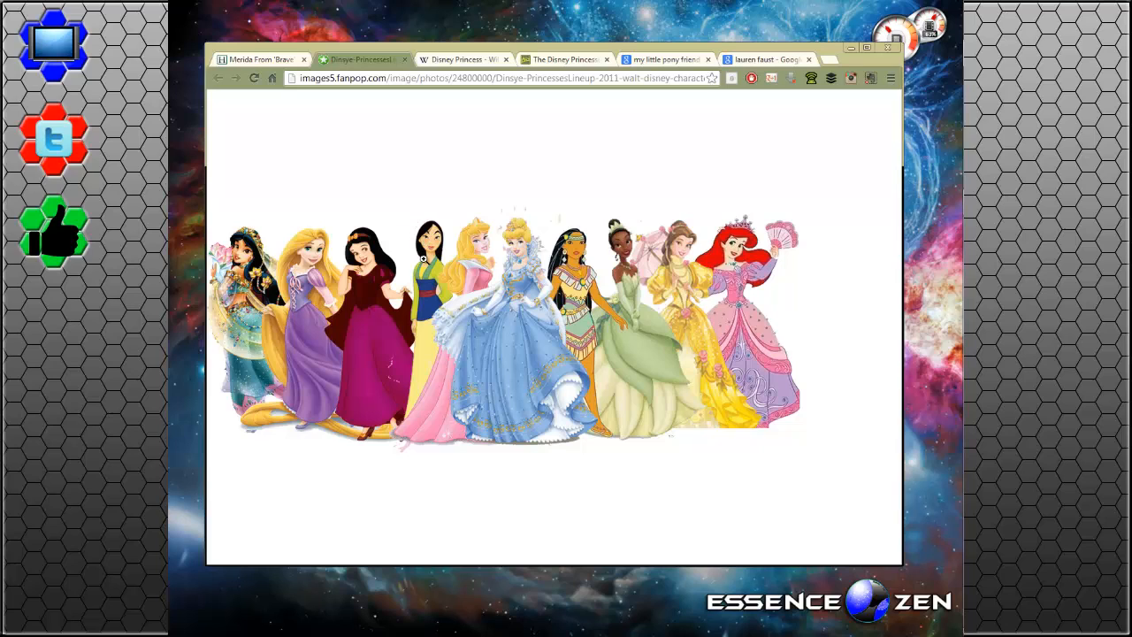
{"action": "mouse_move", "coordinate": [451, 151]}
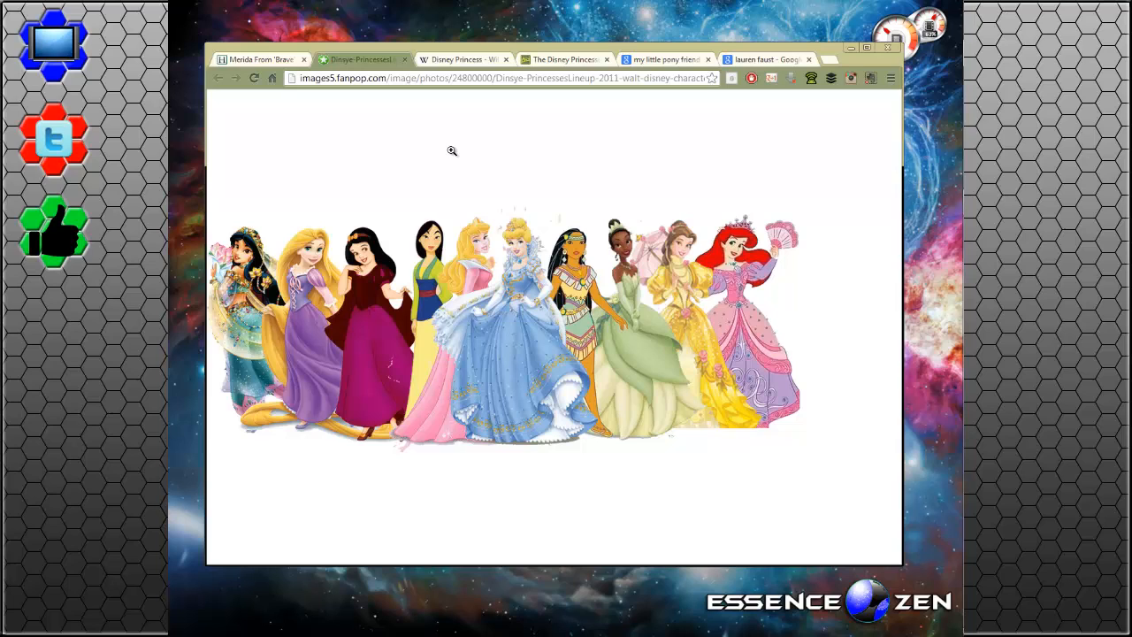
{"action": "mouse_move", "coordinate": [412, 232]}
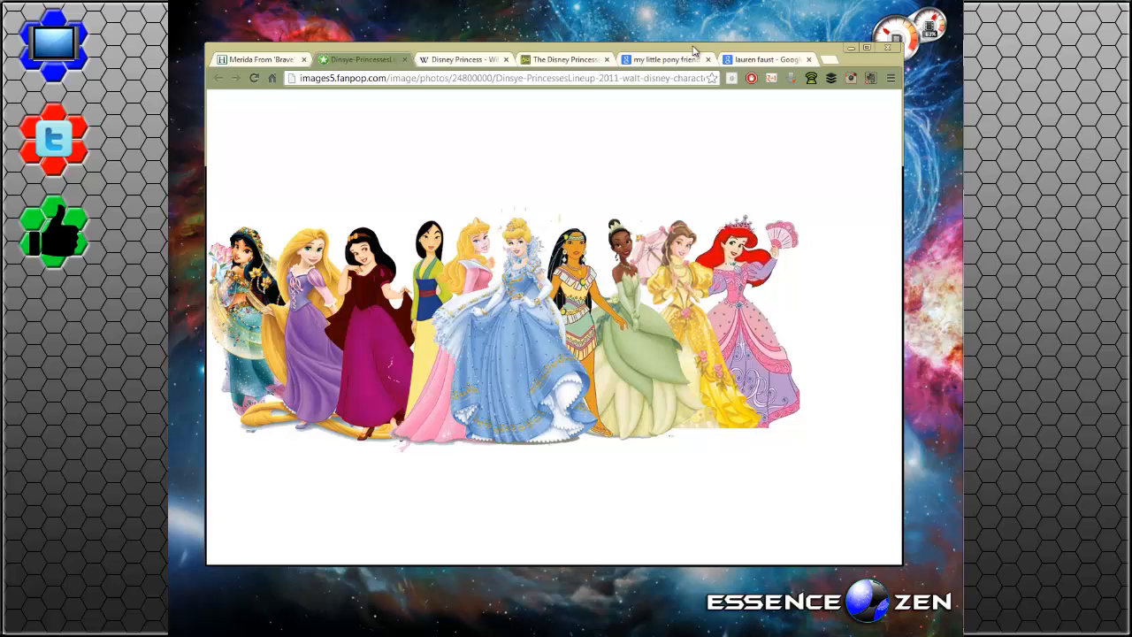
{"action": "left_click", "coordinate": [566, 59]}
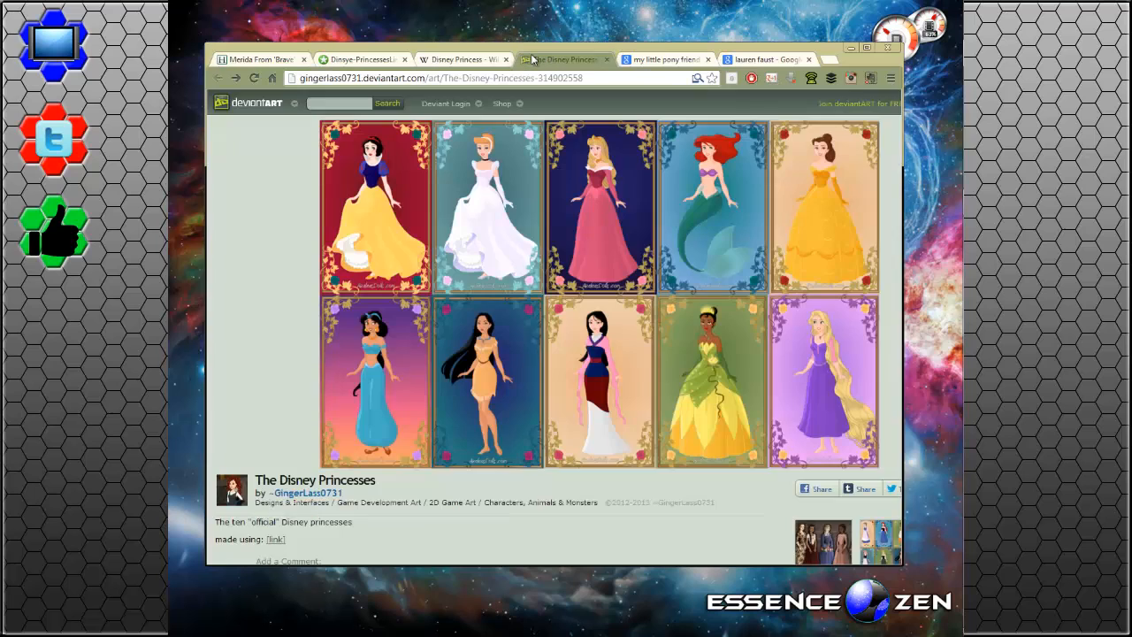
Return to the Huffington Post Merida makeover article tab
{"action": "left_click", "coordinate": [257, 59]}
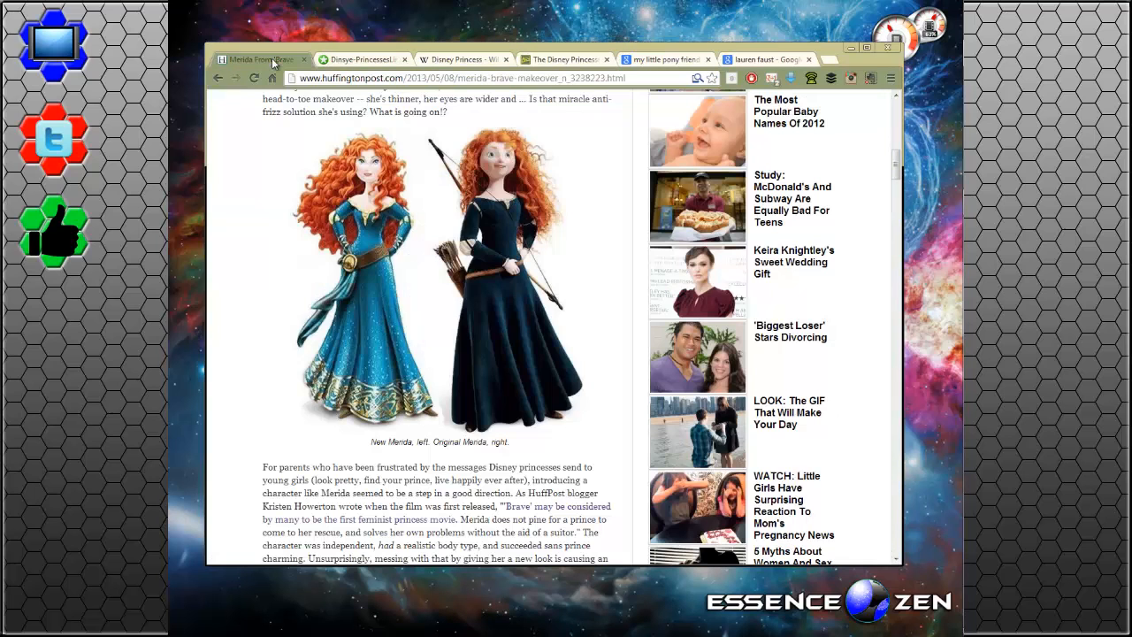
{"action": "mouse_move", "coordinate": [508, 194]}
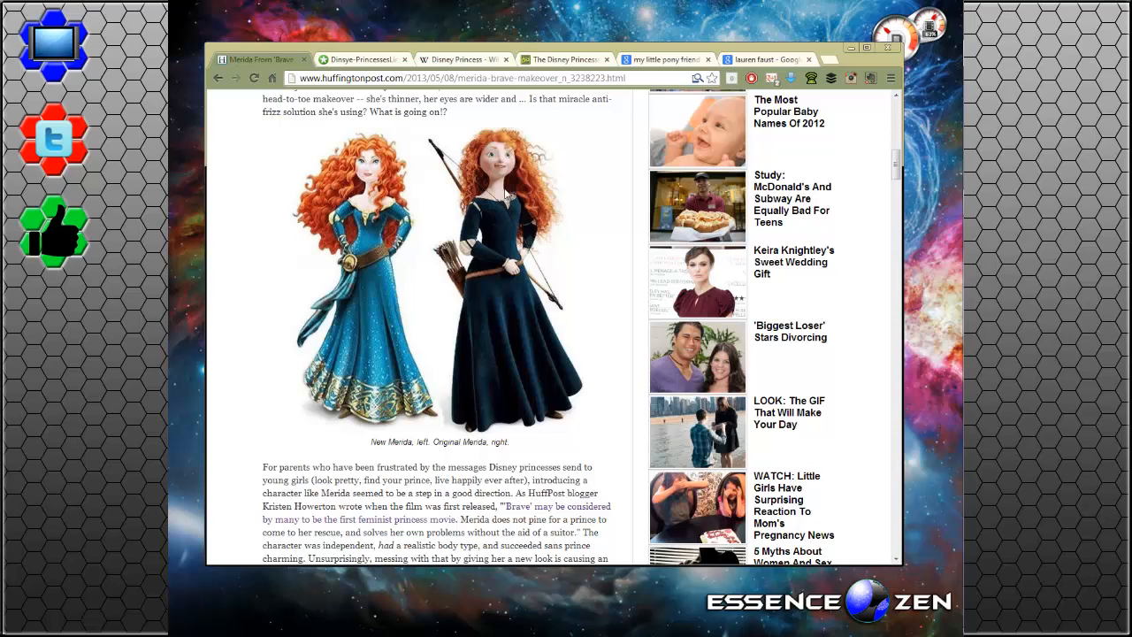
{"action": "mouse_move", "coordinate": [509, 194]}
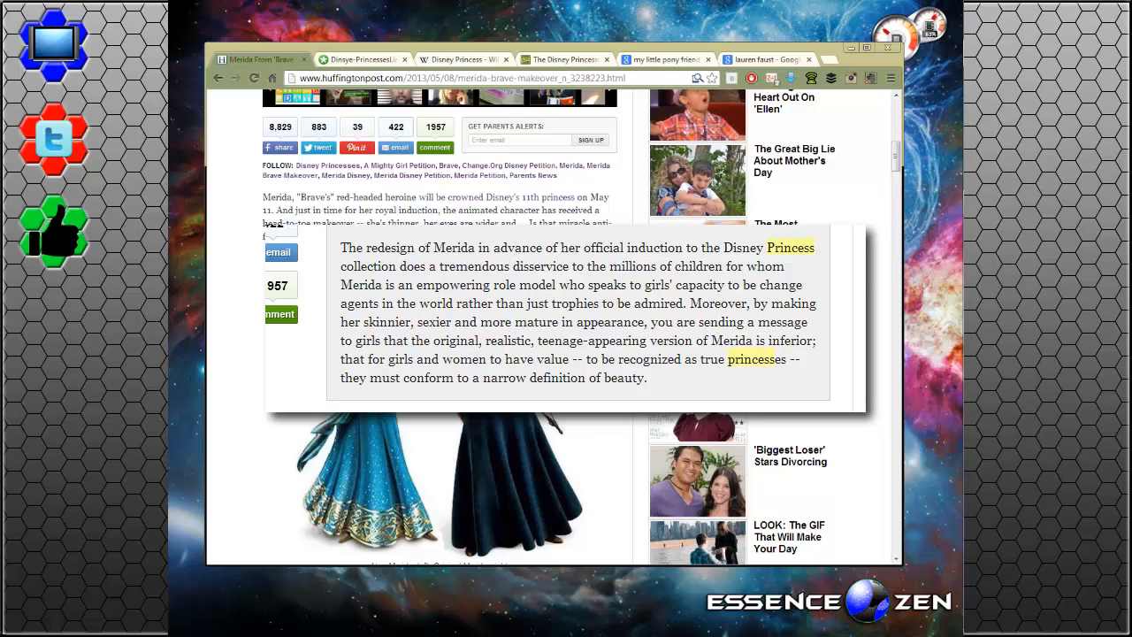
{"action": "mouse_move", "coordinate": [884, 31]}
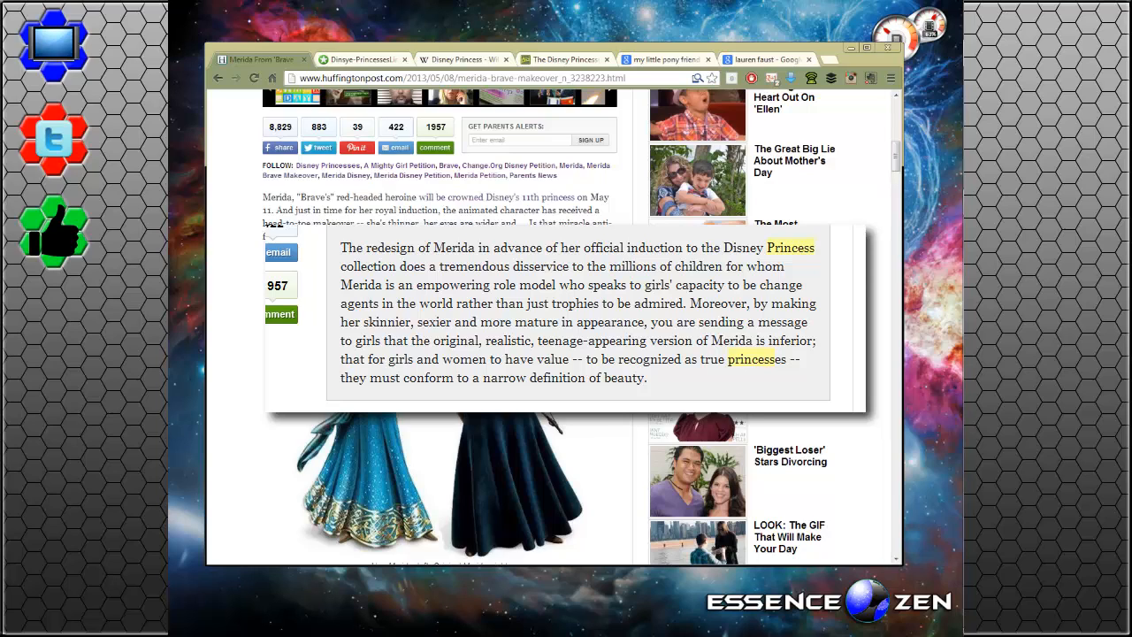